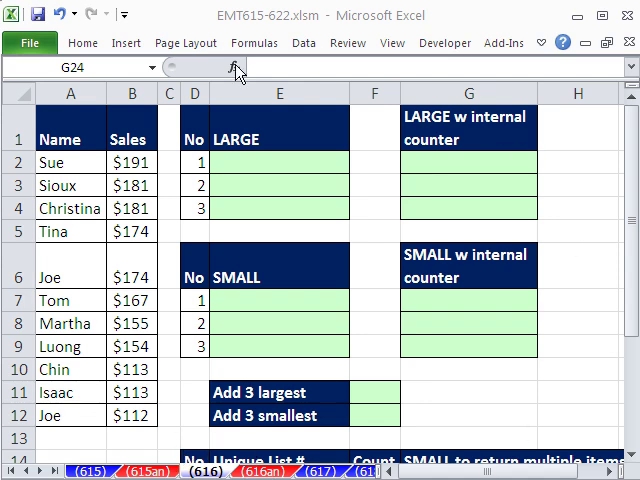
# Step: Enter =LARGE($B$2:$B$12,ROWS(G$2:G2)) in G2, using the expanding ROWS range as k
pyautogui.click(465, 96)
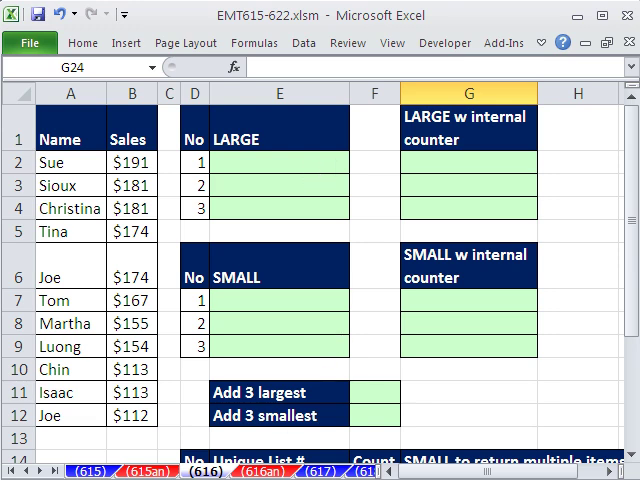
pyautogui.moveTo(371, 276)
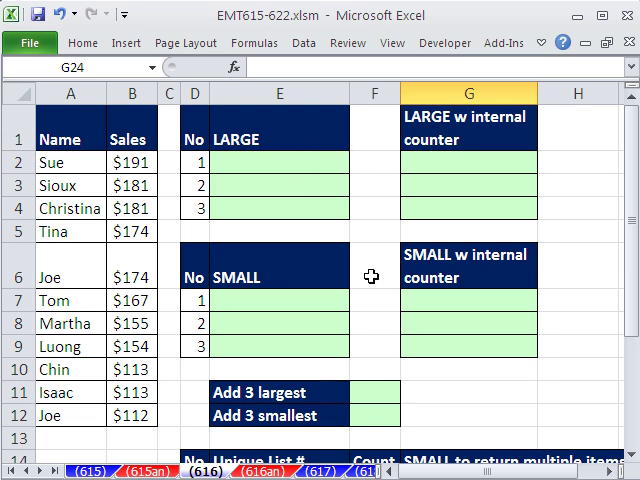
pyautogui.moveTo(265, 268)
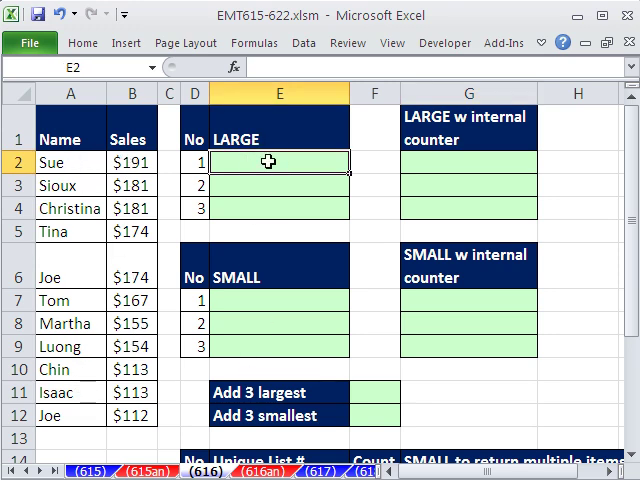
pyautogui.moveTo(143, 172)
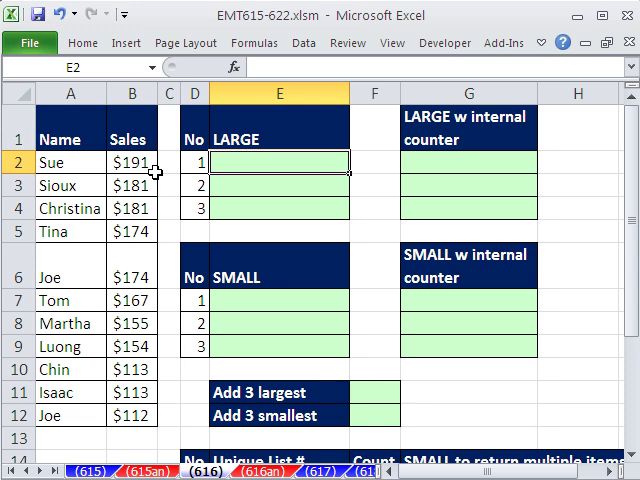
pyautogui.write('=LARGE(')
pyautogui.click(468, 162)
pyautogui.write('=ROWS(')
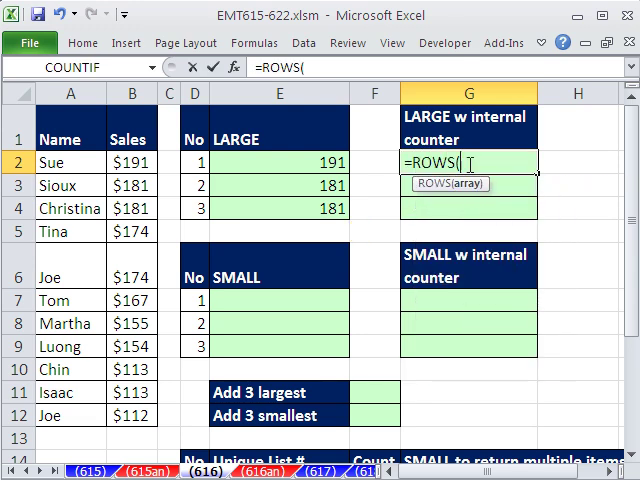
pyautogui.write('G$2:G2)')
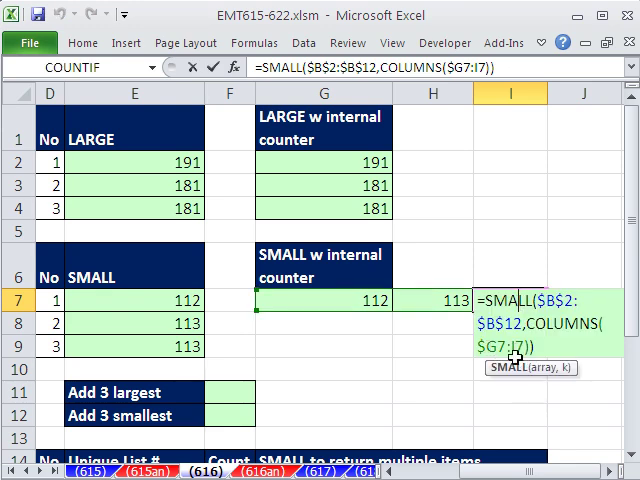
pyautogui.moveTo(521, 417)
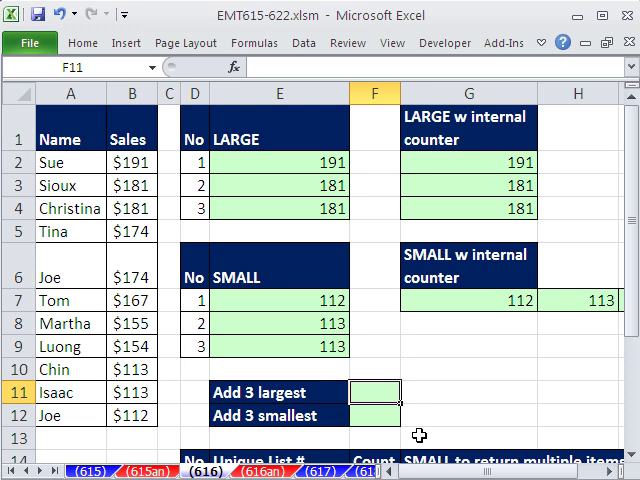
# Step: Enter =SUM(LARGE(B2:B12,{1,2,3})) in F11 to total the three largest sales, 553
pyautogui.write('=LARGE(B2:B12,{1,2,3})')
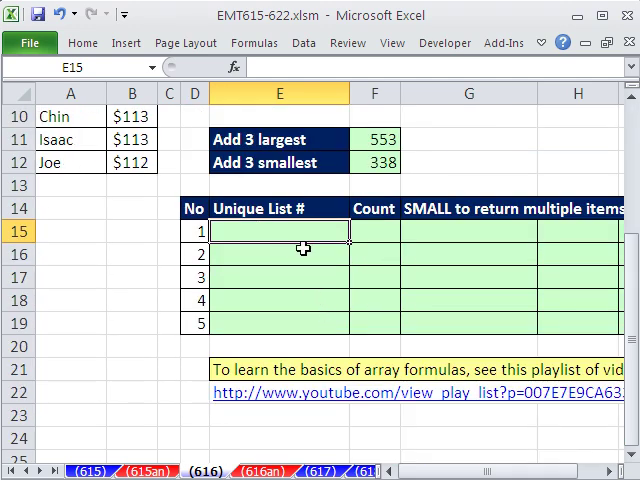
# Step: Type =INDEX($B$2:$B$12,SMALL( into E15 as the start of the unique list formula
pyautogui.write('=INDEX($B$2:$B$12,SMALL(')
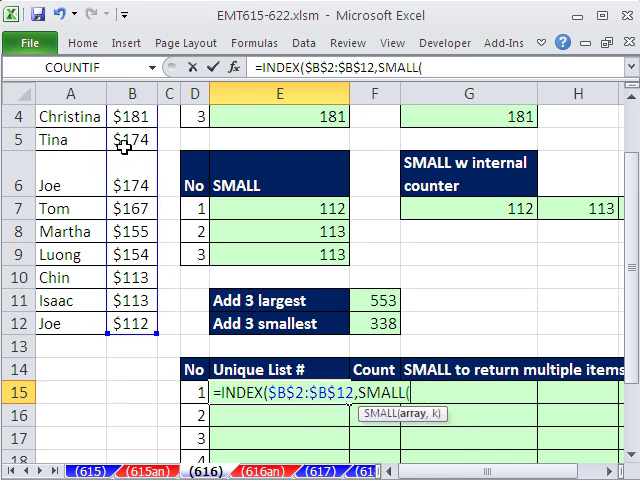
# Step: Extend the E15 formula with IF using the array constant {1;2;0;2;0;1;1;1;2;0;1;0}
pyautogui.write('IF({1;2;0;2;0;1;1;1;2;0;1;0}')
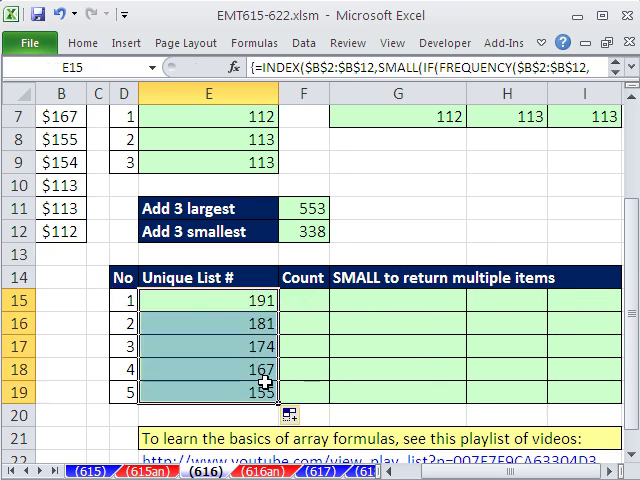
pyautogui.moveTo(310, 317)
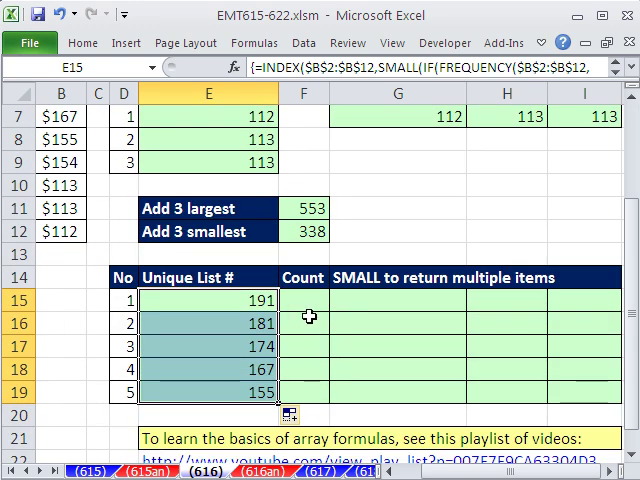
# Step: Type =co into F15 to begin counting occurrences of unique value 191
pyautogui.write('=co')
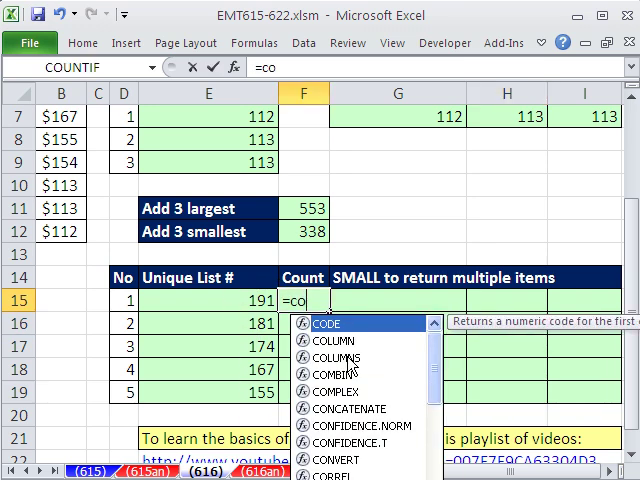
# Step: Start the multiple-items formula with =IF(COLUMNS($G15:G15)>$F15,"
pyautogui.write('=IF(COLUMNS($G15:G15)>$F15,"",INDEX($A$2:$A$12,SMALL(IF($B$2:$B$12=')
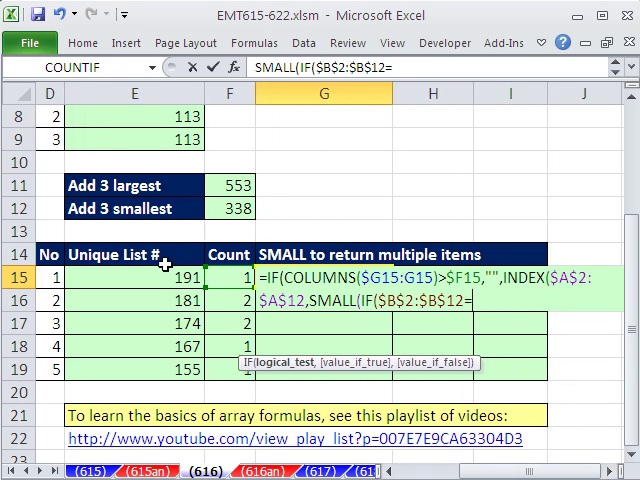
# Step: Compare the sales range with $E15, then add ,ROW($B$2:$B$12)-ROW( to the G15 formula
pyautogui.click(133, 272)
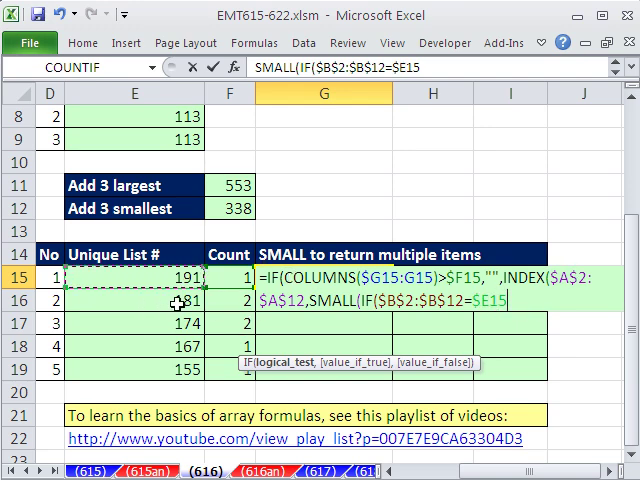
pyautogui.write(',ROW($B$2:$B$12)-ROW(')
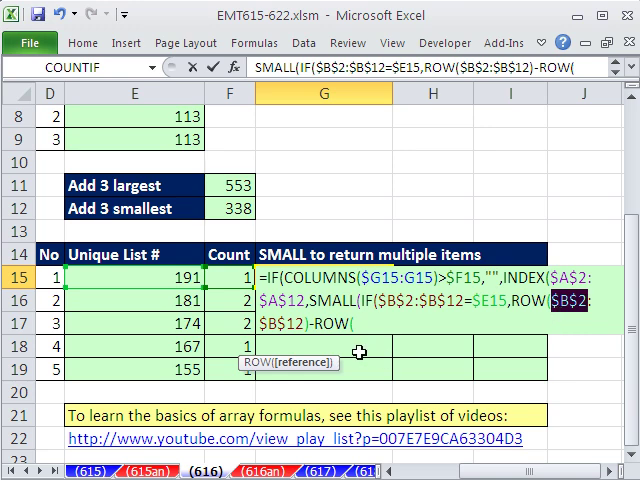